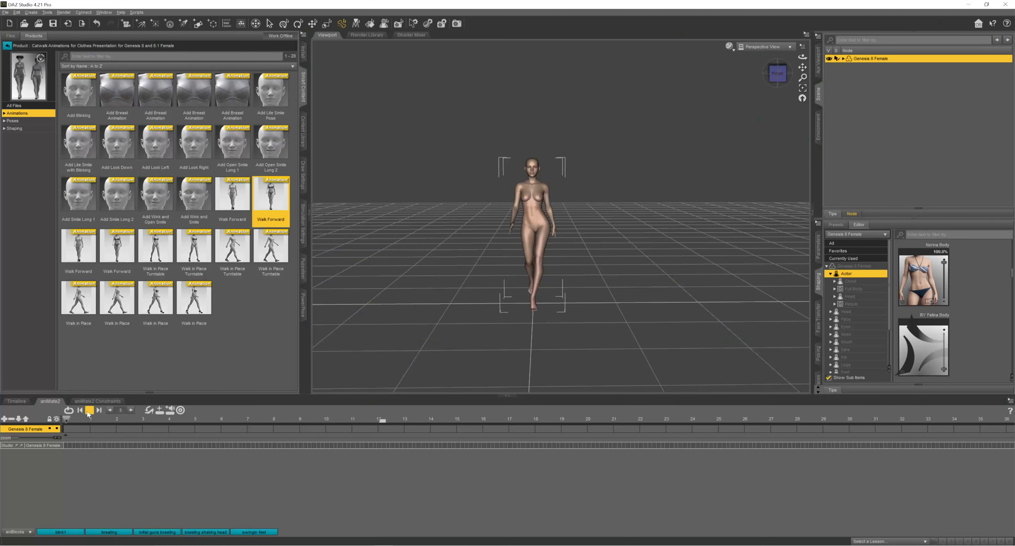
Step: Play and stop the Walk Forward animation on the aniMate timeline to preview the catwalk
{"action": "left_click", "coordinate": [88, 410]}
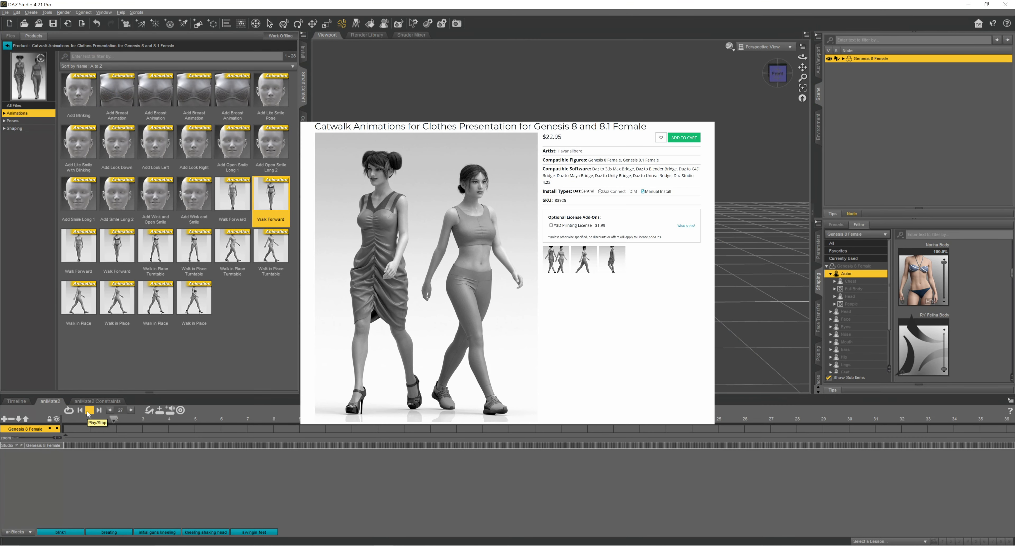
{"action": "left_click", "coordinate": [88, 411]}
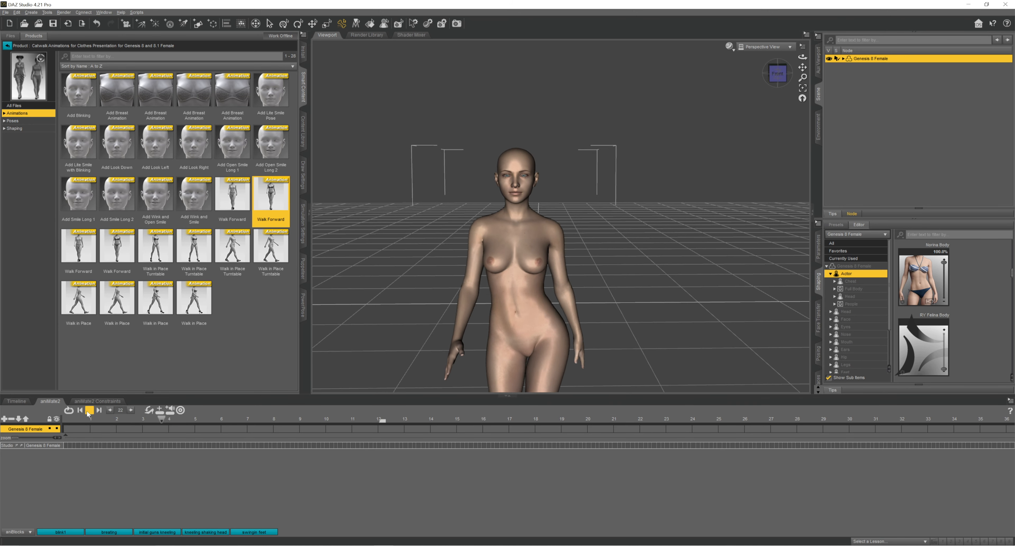
{"action": "left_click", "coordinate": [87, 410]}
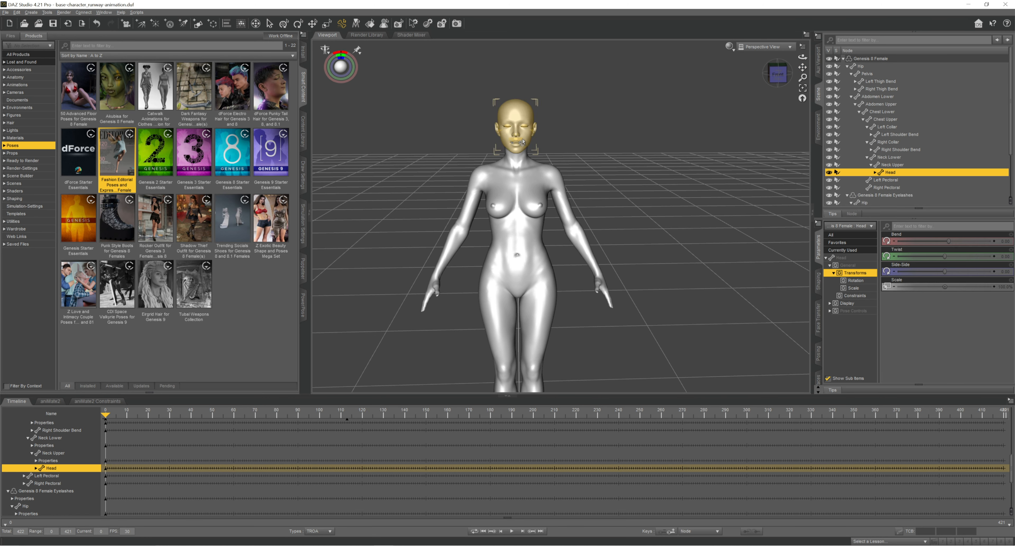
Step: Delete the Eyelashes node and save the figure's A-pose as pose preset 'clo-apose_v2'
{"action": "right_click", "coordinate": [880, 74]}
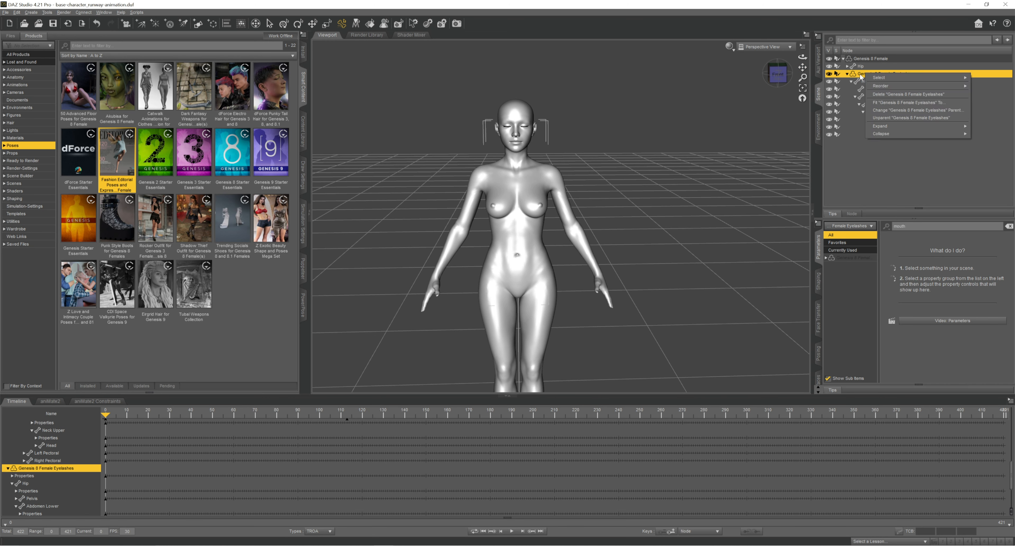
{"action": "left_click", "coordinate": [6, 11]}
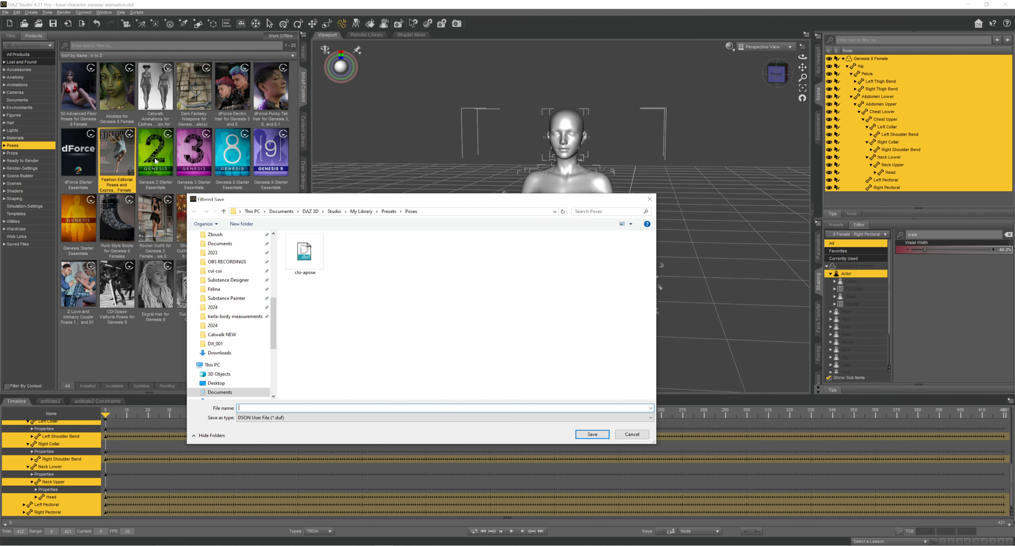
{"action": "type", "text": "clo-"}
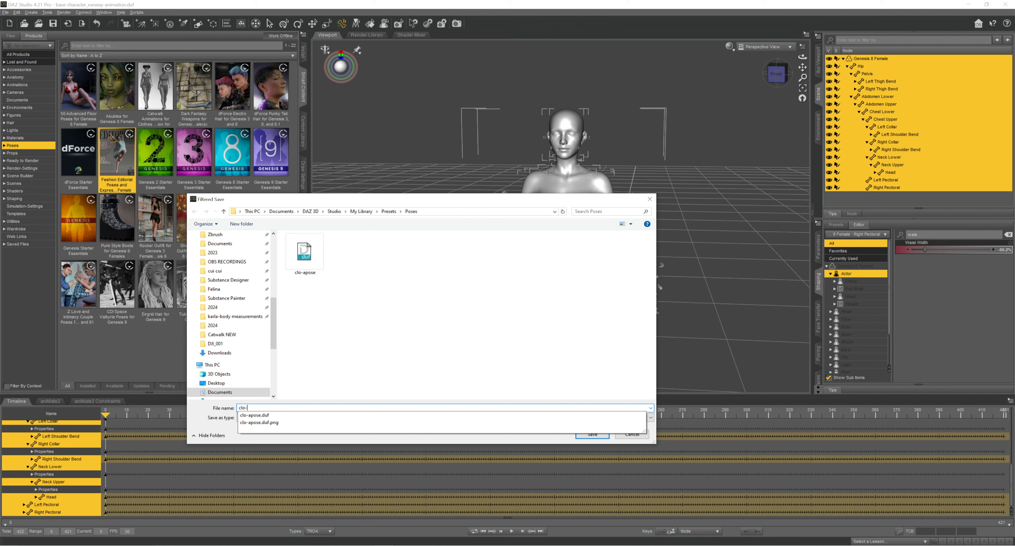
{"action": "left_click", "coordinate": [591, 433]}
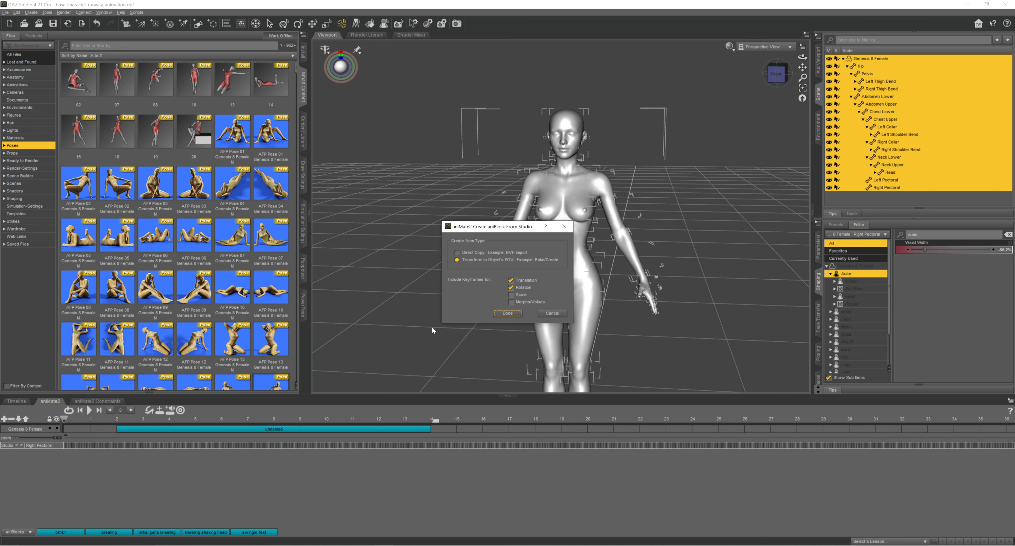
Step: Create the aniBlock, apply the clo-apose_v2 preset ahead of the walk block and play the timeline
{"action": "left_click", "coordinate": [508, 314]}
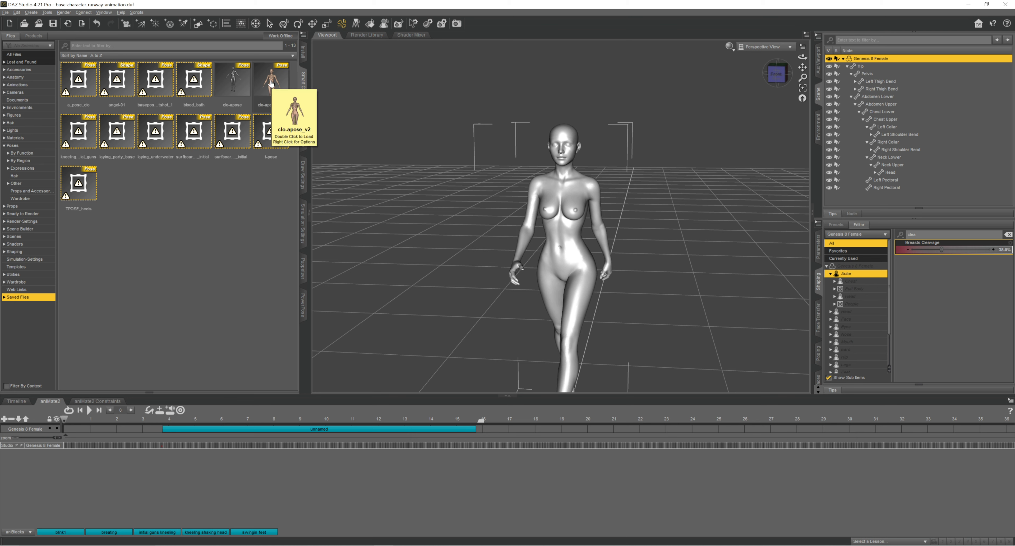
{"action": "double_click", "coordinate": [270, 80]}
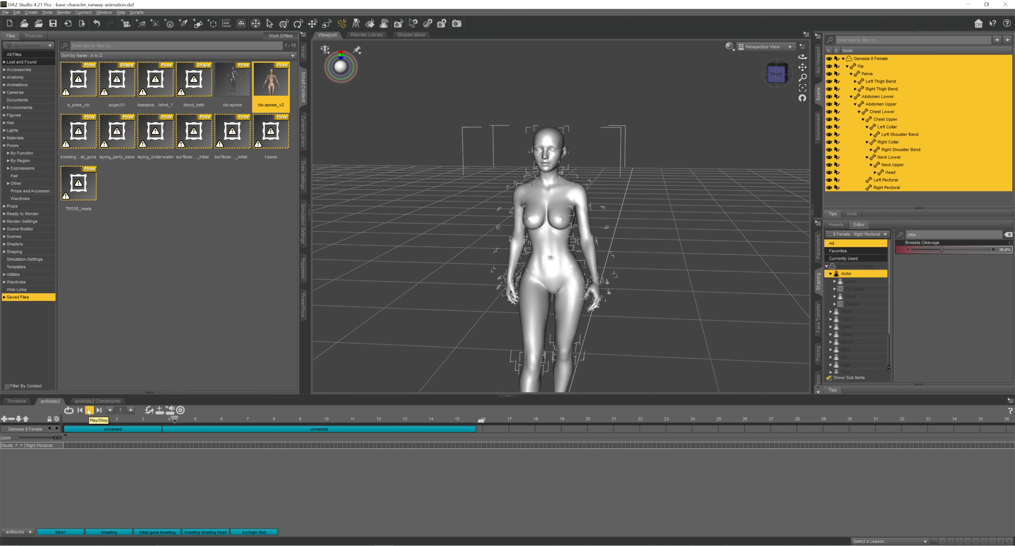
{"action": "left_click", "coordinate": [86, 410]}
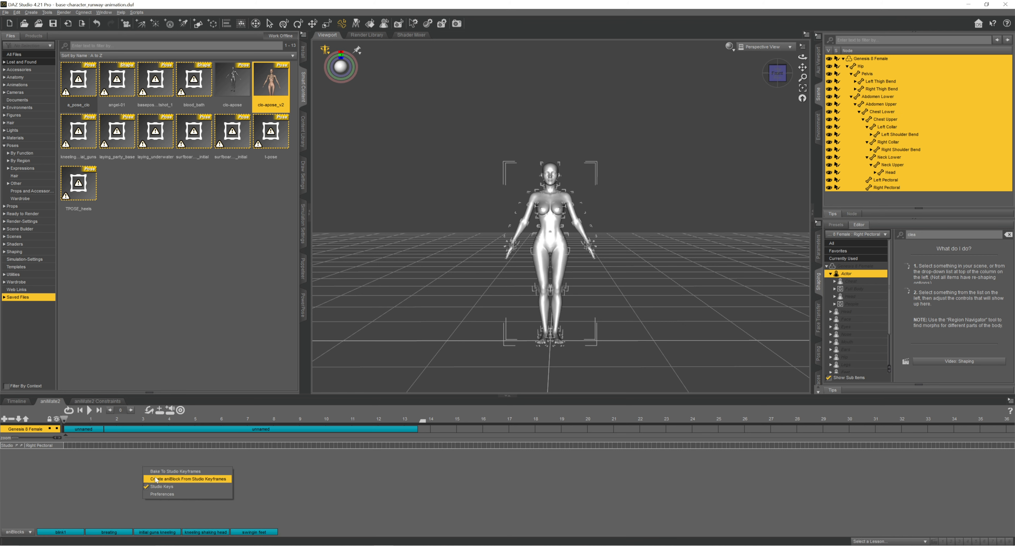
Step: Bake the aniBlocks to Studio keyframes and show the keyframe timeline
{"action": "left_click", "coordinate": [187, 479]}
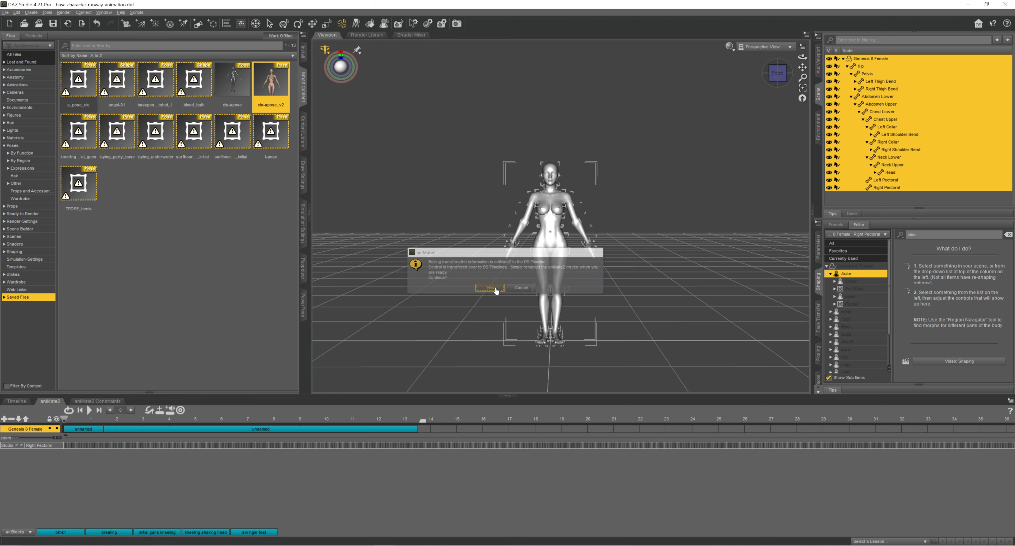
{"action": "left_click", "coordinate": [490, 289]}
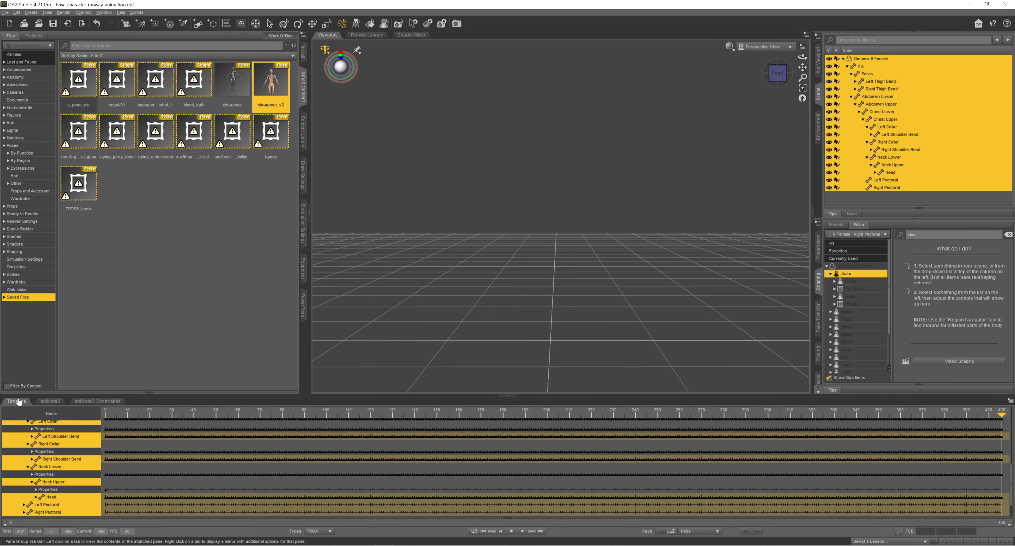
{"action": "left_click", "coordinate": [5, 12]}
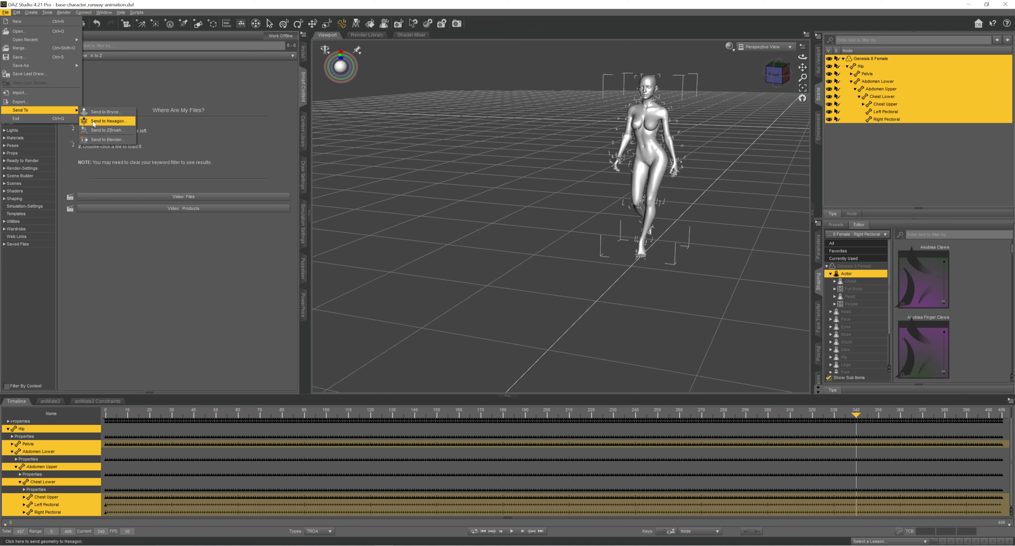
Step: Send the animated figure to Blender with the asset type chosen
{"action": "left_click", "coordinate": [106, 140]}
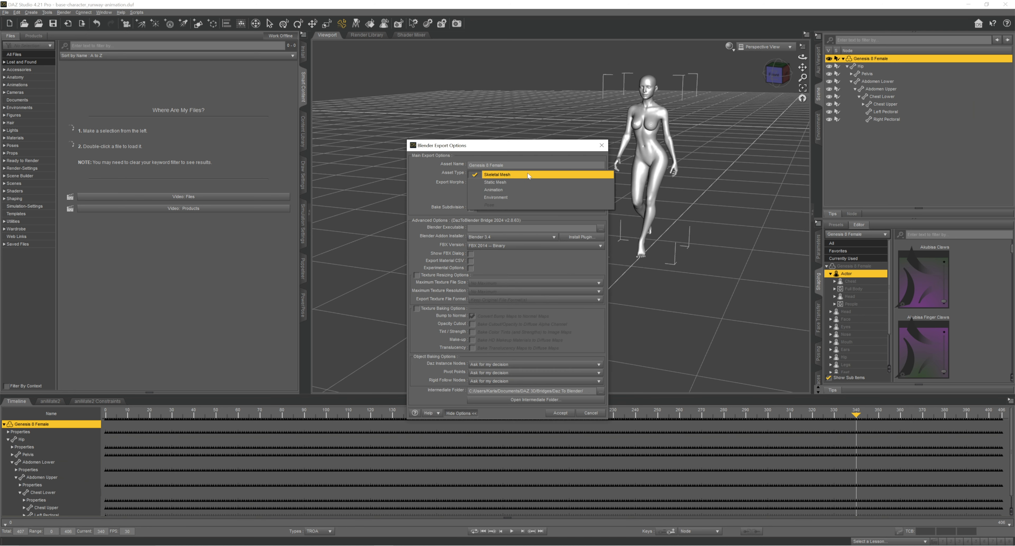
{"action": "left_click", "coordinate": [559, 412]}
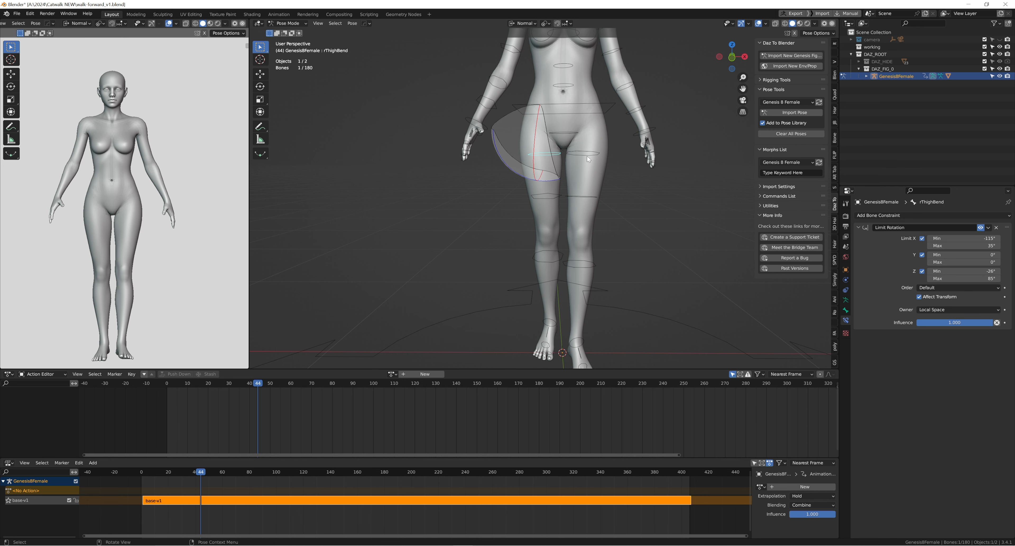
Step: Inspect the thigh and shin bones, select the body mesh and export it as Alembic (.abc)
{"action": "left_click", "coordinate": [585, 268]}
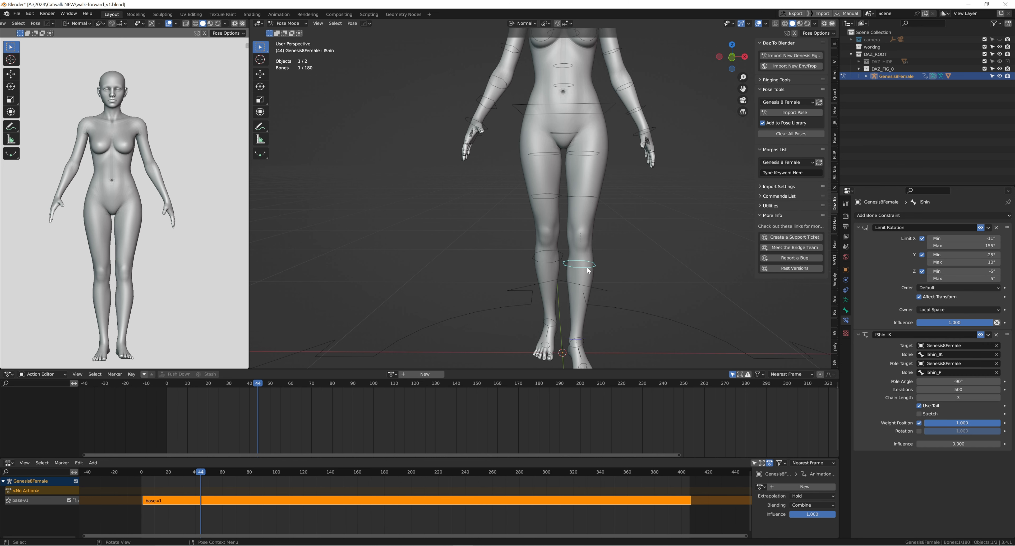
{"action": "left_click", "coordinate": [579, 343]}
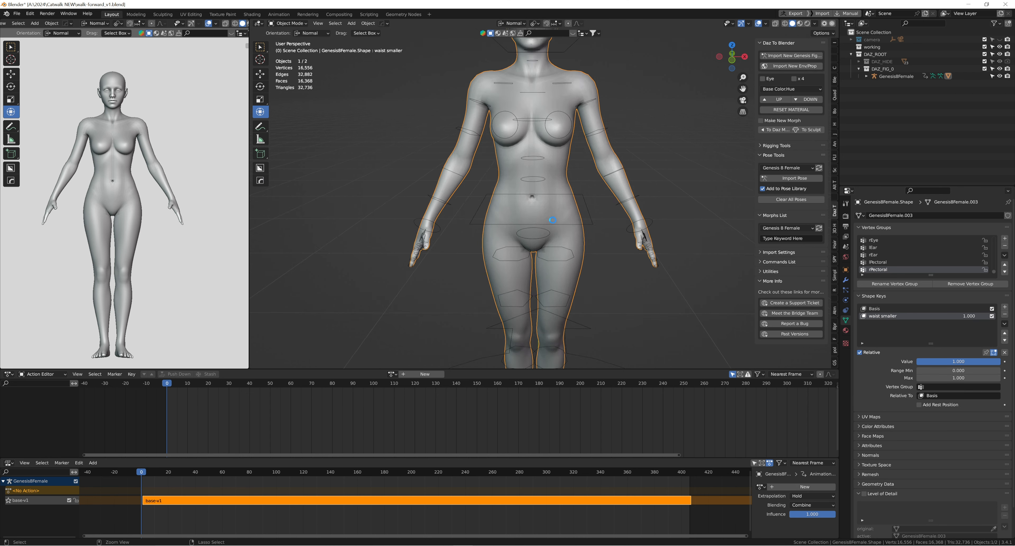
{"action": "left_click", "coordinate": [291, 23]}
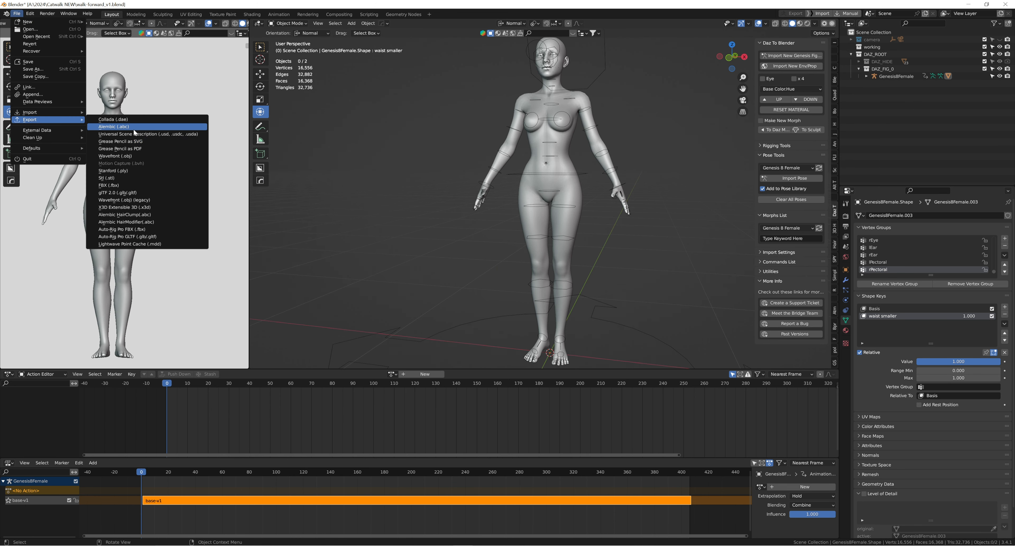
{"action": "left_click", "coordinate": [112, 126]}
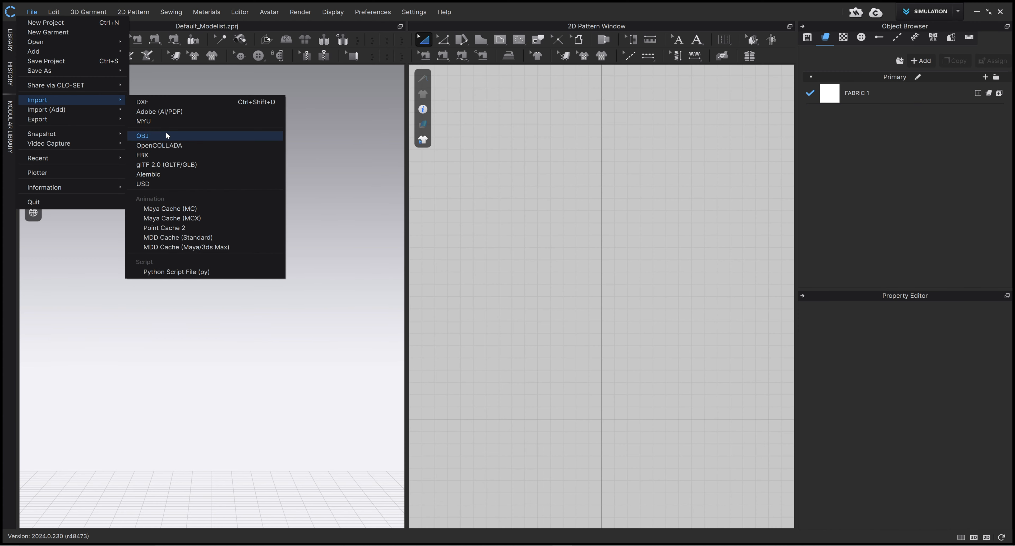
Step: Import the Alembic avatar, switch the workspace from SIMULATION to ANIMATION and play the catwalk
{"action": "left_click", "coordinate": [147, 174]}
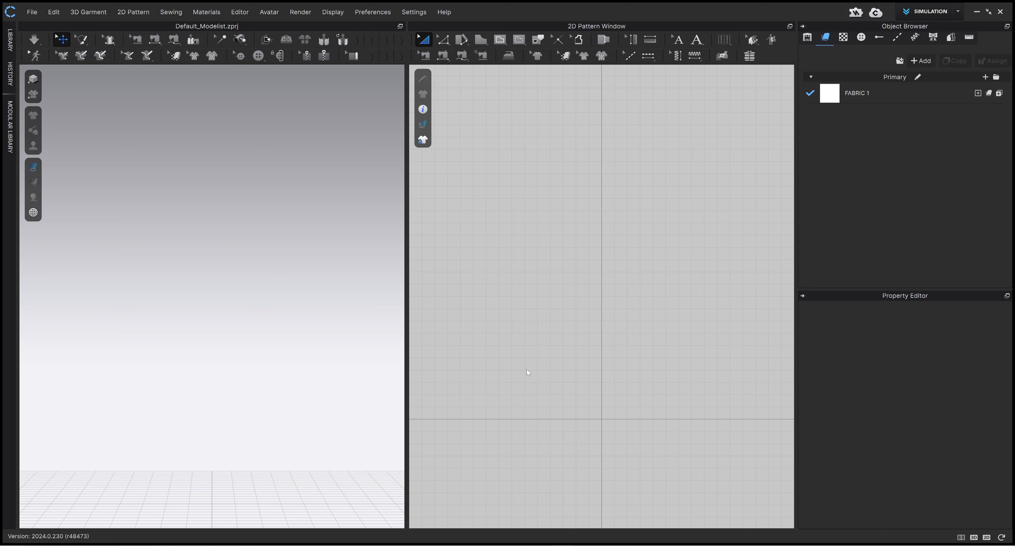
{"action": "left_click", "coordinate": [931, 11]}
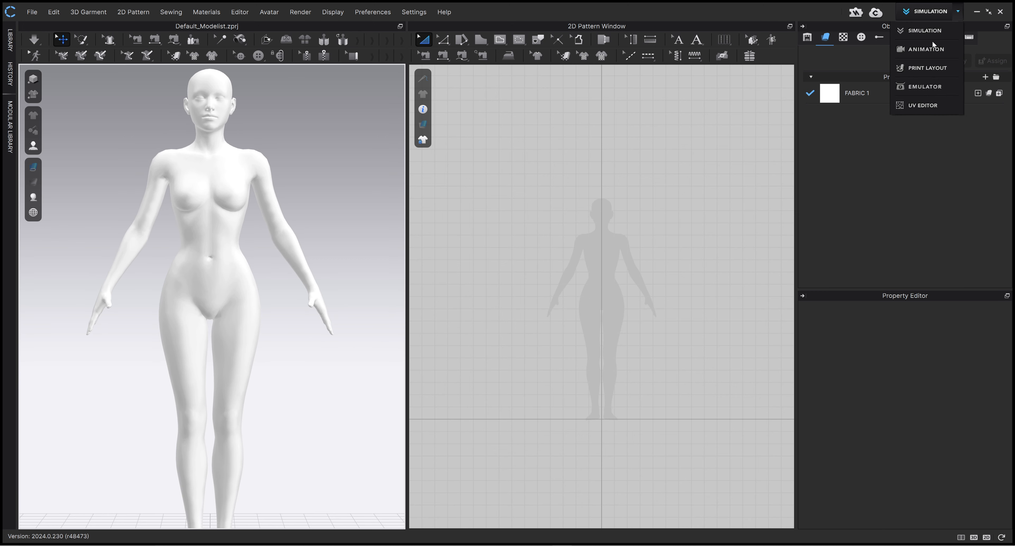
{"action": "left_click", "coordinate": [924, 49]}
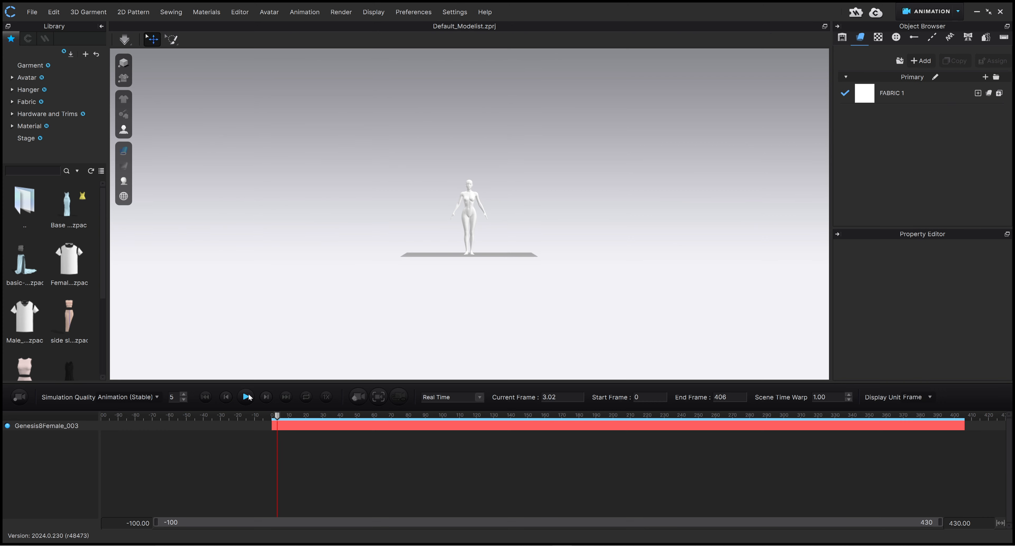
{"action": "left_click", "coordinate": [246, 396]}
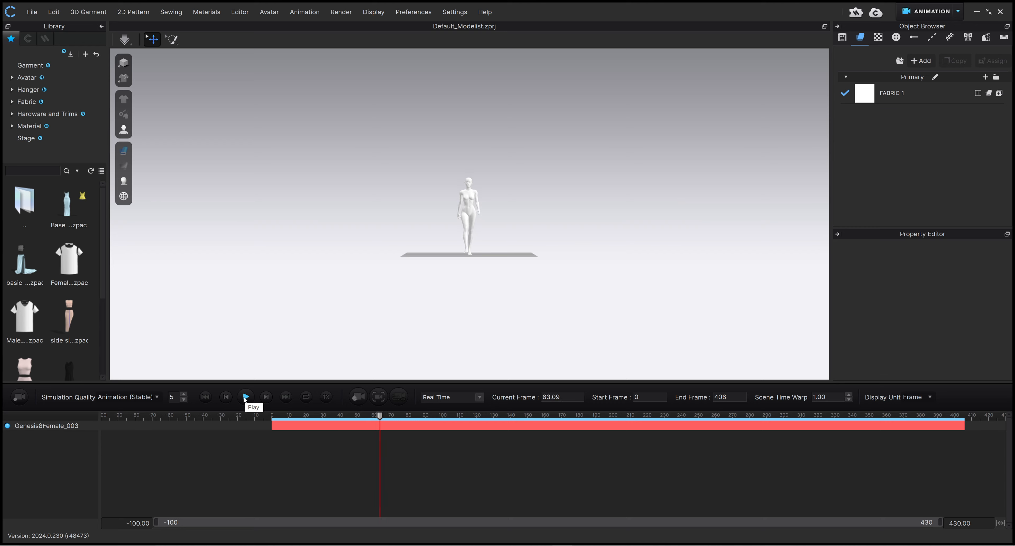
{"action": "left_click", "coordinate": [245, 396]}
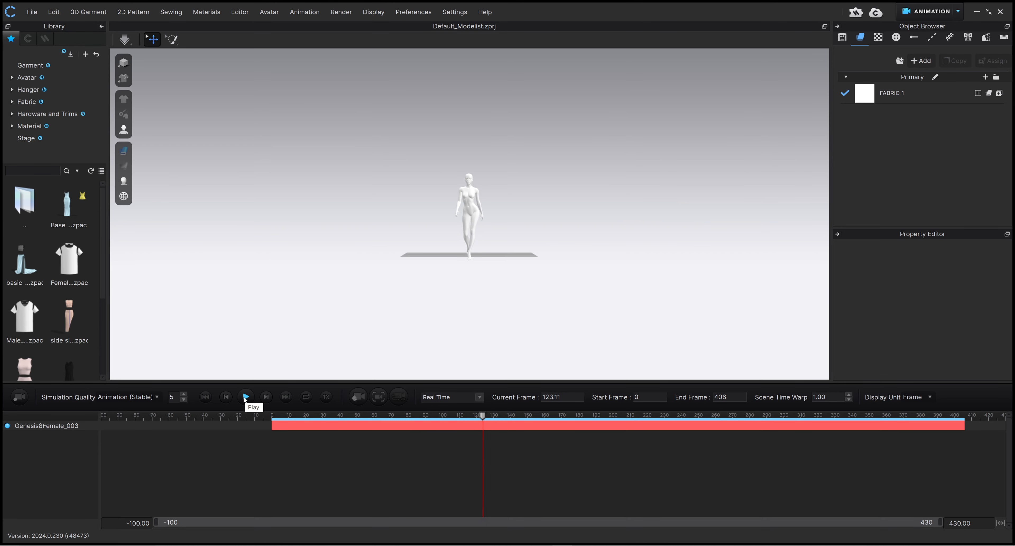